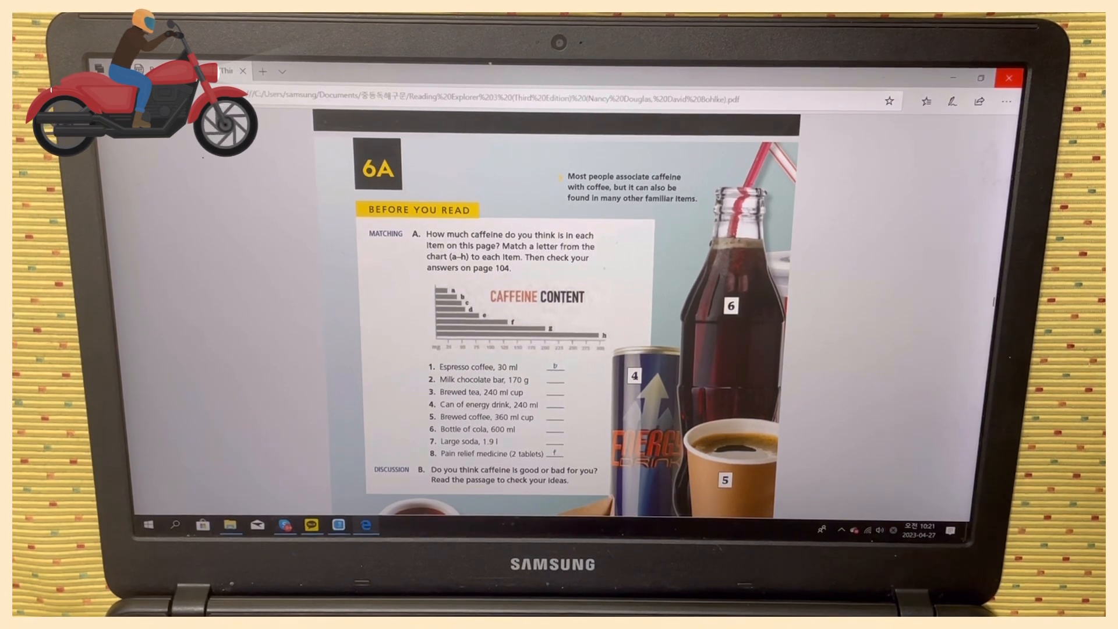
- Scroll past the caffeine matching exercise to the 'The World's Favorite Drug' title
{"action": "scroll", "scroll_direction": "down", "scroll_amount": 3}
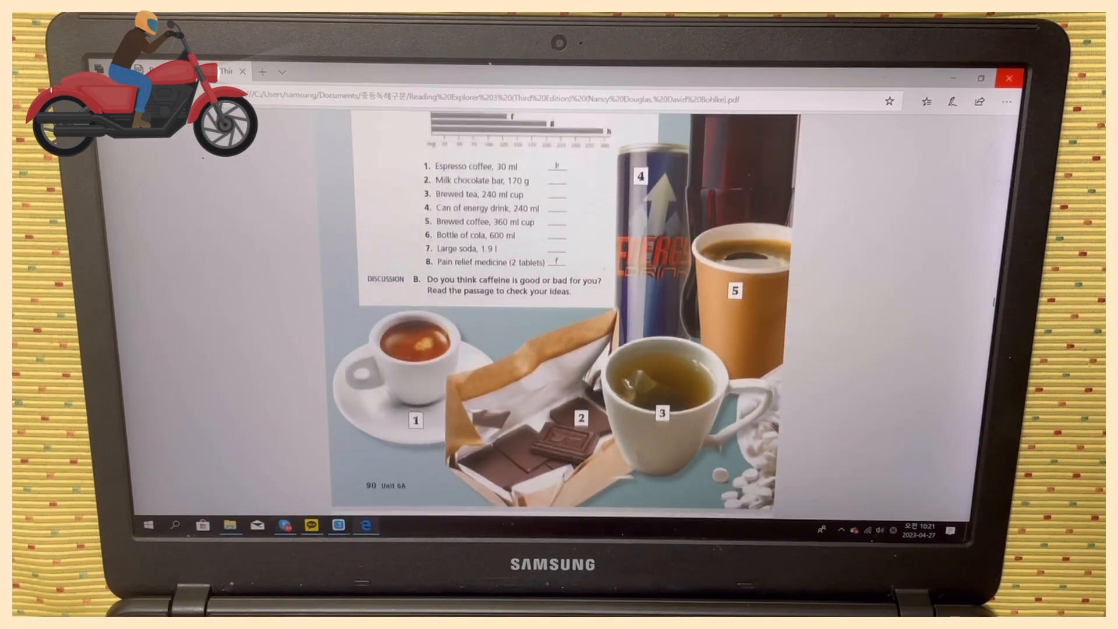
{"action": "scroll", "scroll_direction": "down", "scroll_amount": 3}
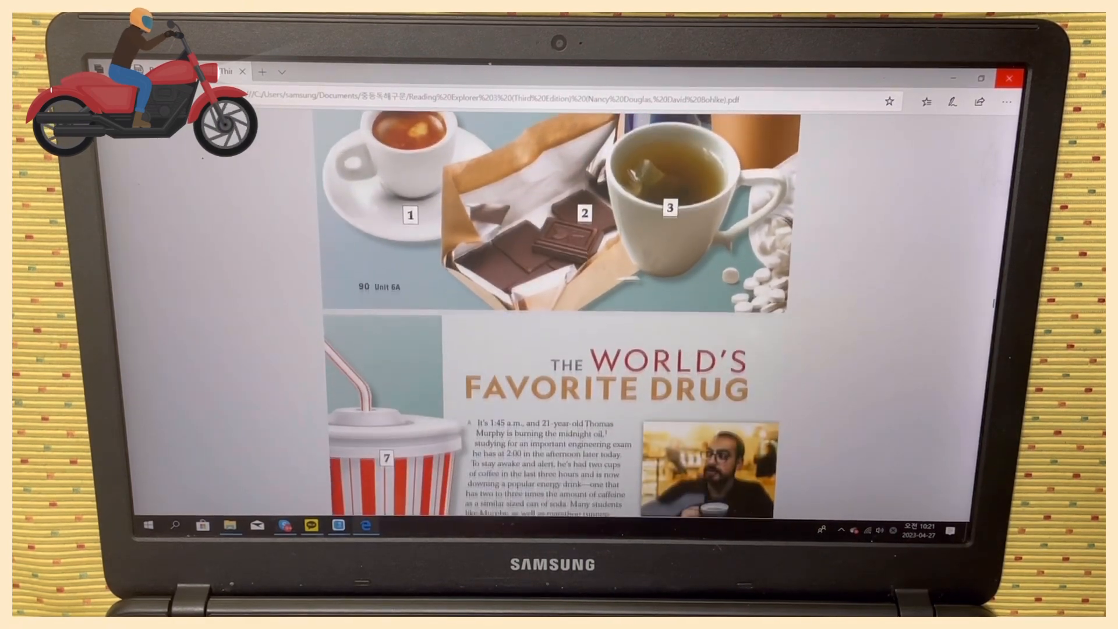
- Scroll slightly so the title, opening paragraph A and photo fill the screen
{"action": "scroll", "scroll_direction": "down", "scroll_amount": 3}
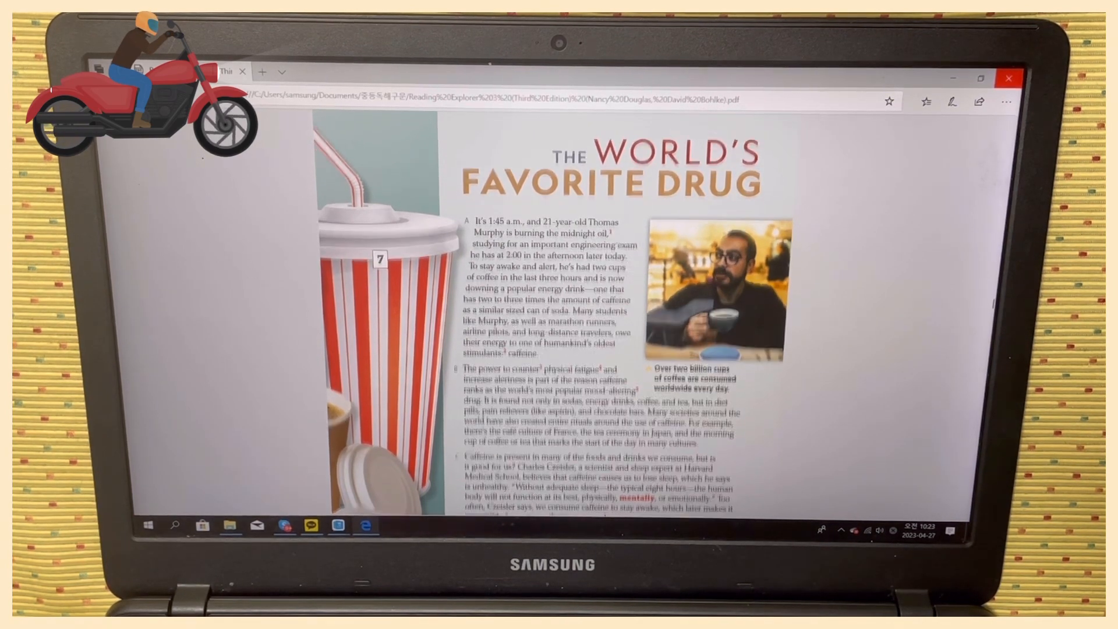
- Scroll down to paragraphs B–D and the vocabulary footnotes on page 91
{"action": "scroll", "scroll_direction": "down", "scroll_amount": 3}
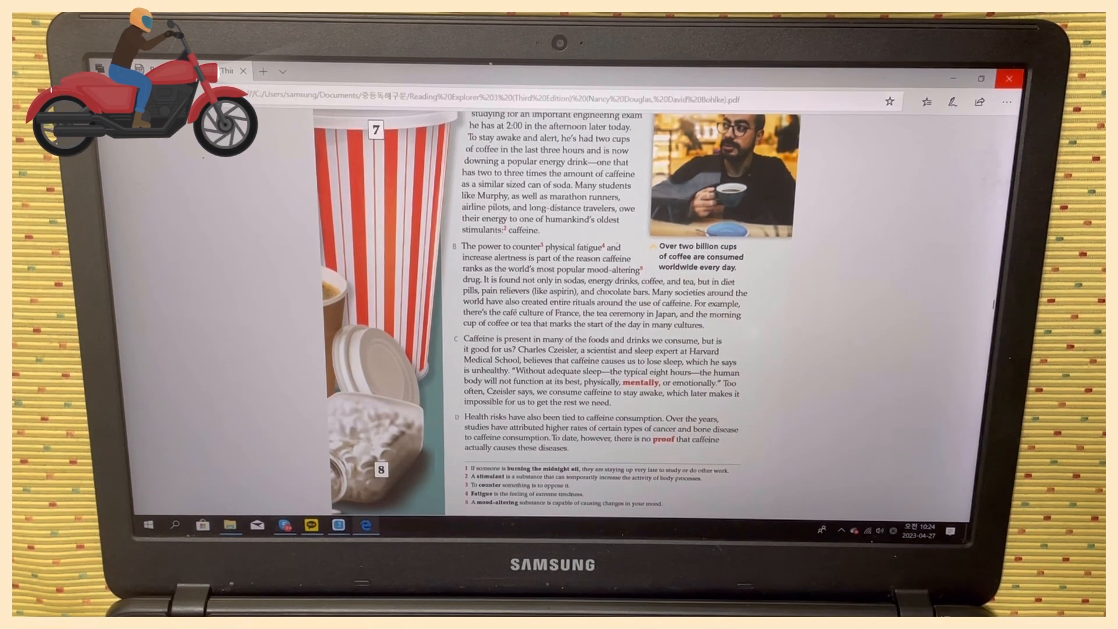
- Dismiss the low-battery warning and scroll to the next page showing paragraphs E–H
{"action": "scroll", "scroll_direction": "down", "scroll_amount": 3}
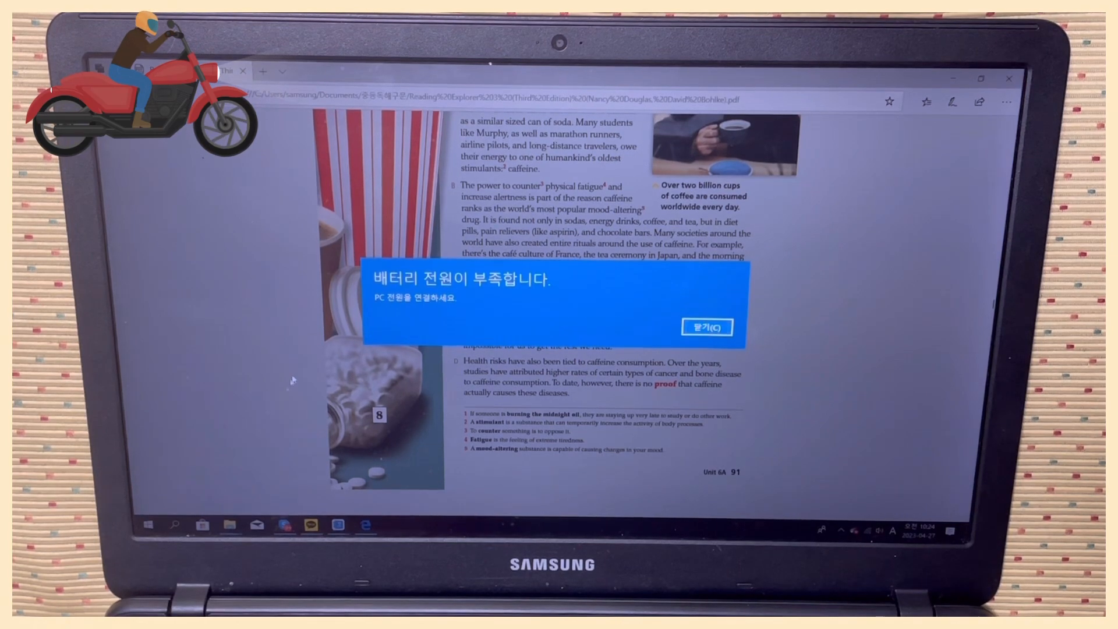
{"action": "left_click", "coordinate": [706, 326]}
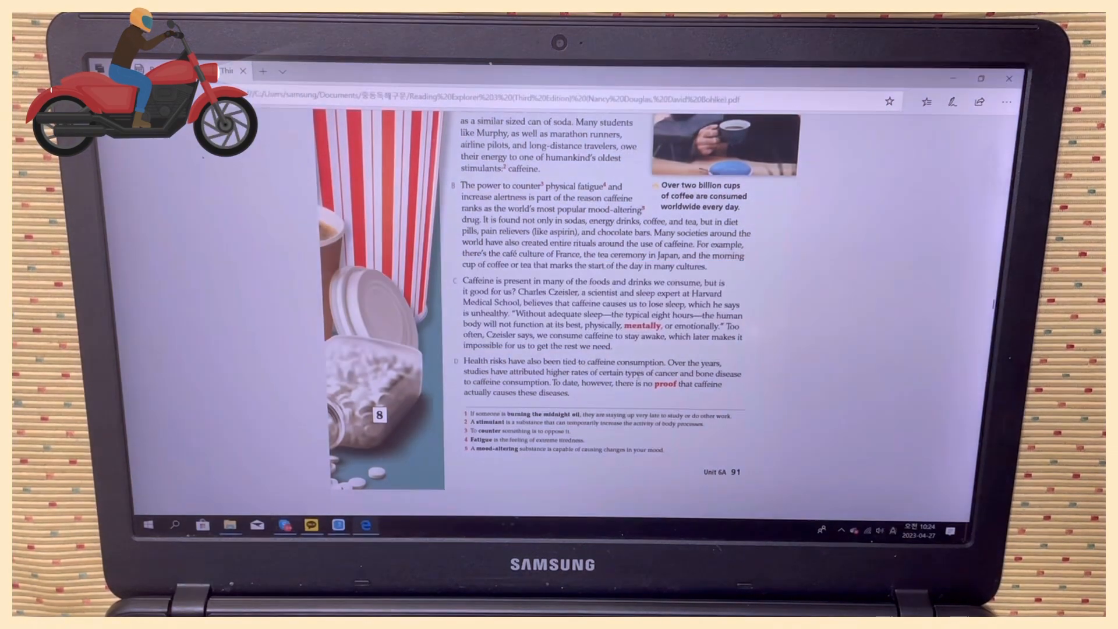
{"action": "scroll", "scroll_direction": "down", "scroll_amount": 3}
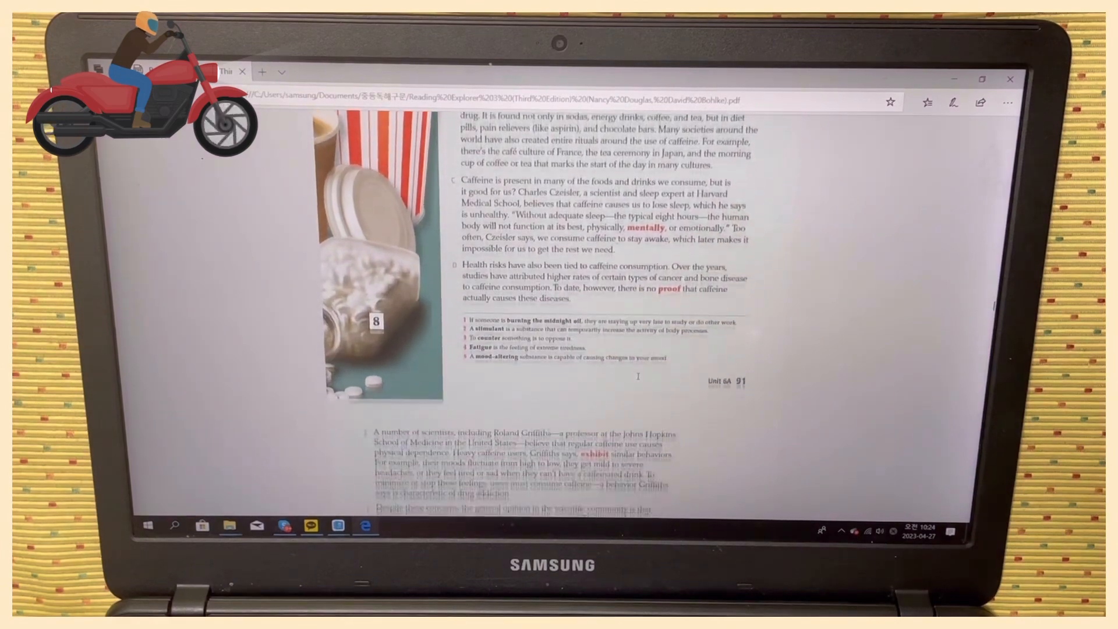
{"action": "scroll", "scroll_direction": "down", "scroll_amount": 3}
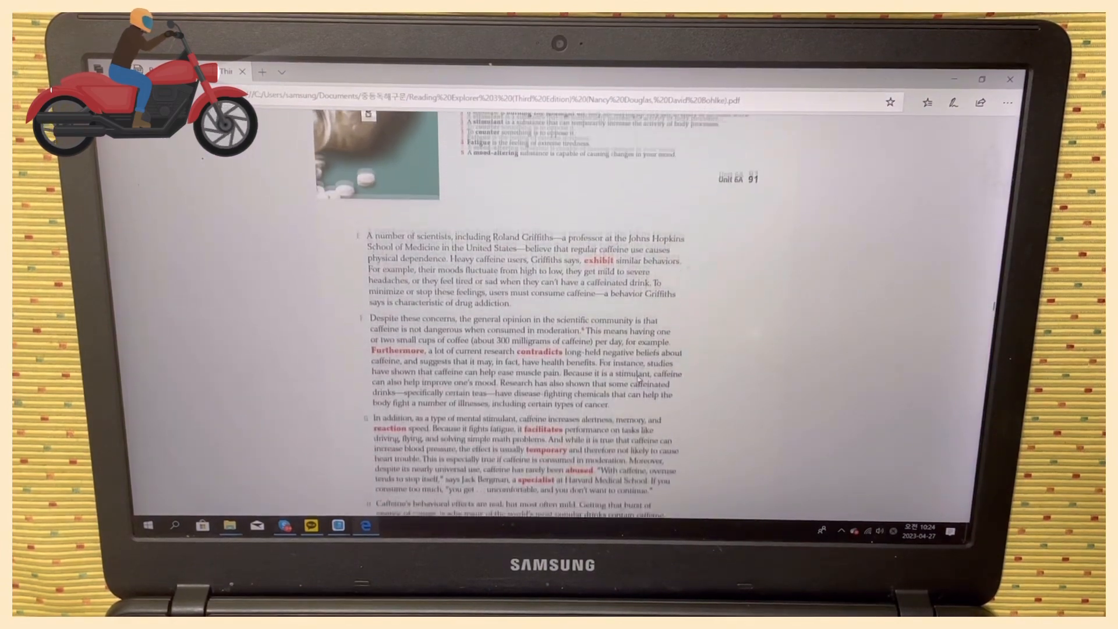
{"action": "scroll", "scroll_direction": "down", "scroll_amount": 3}
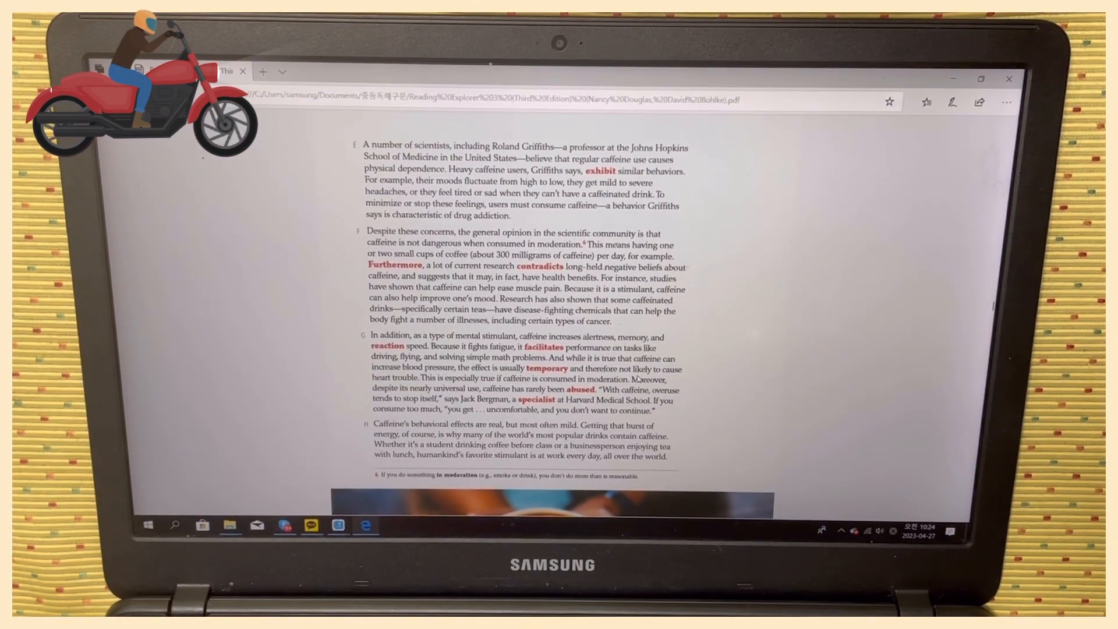